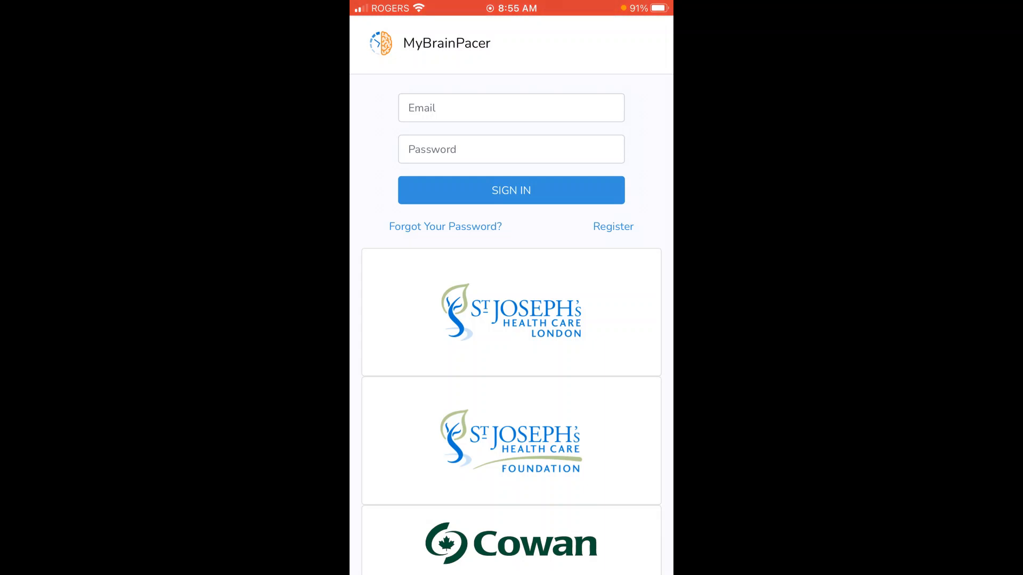
Sign in with the entered email and password to reach the home menu
click(511, 190)
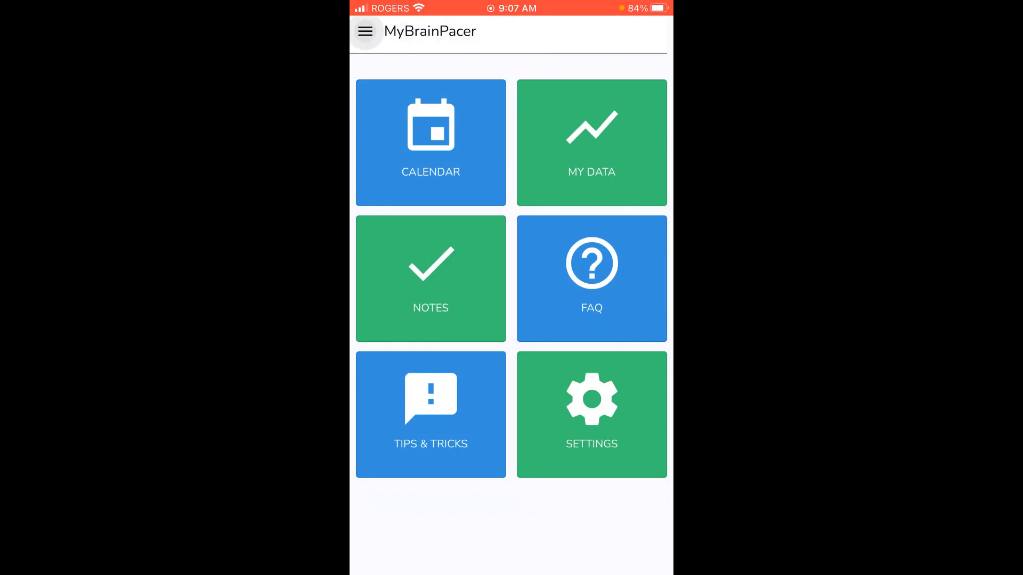
Visit the events calendar, return home, and view the My Data activity chart
click(365, 31)
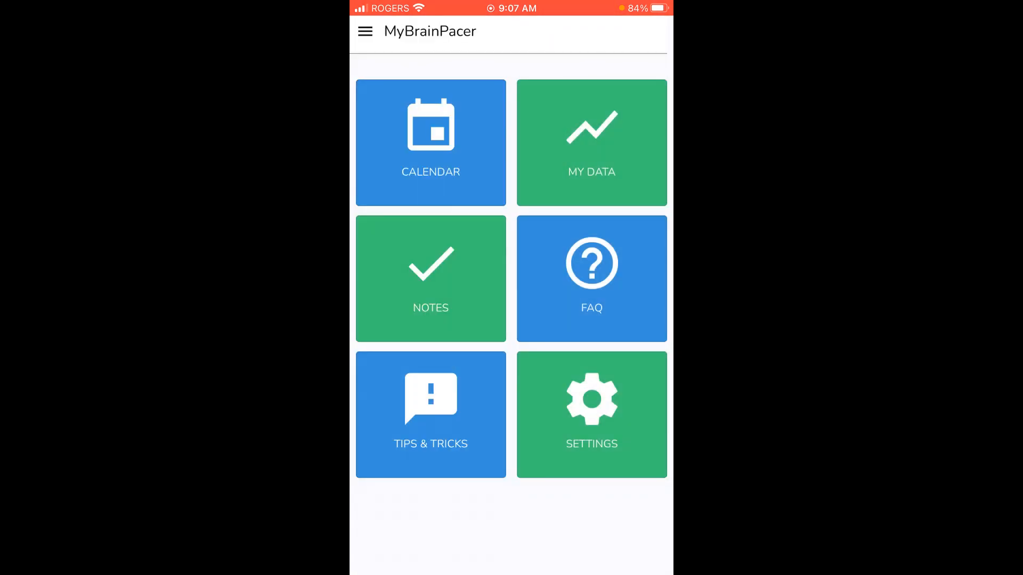
click(431, 142)
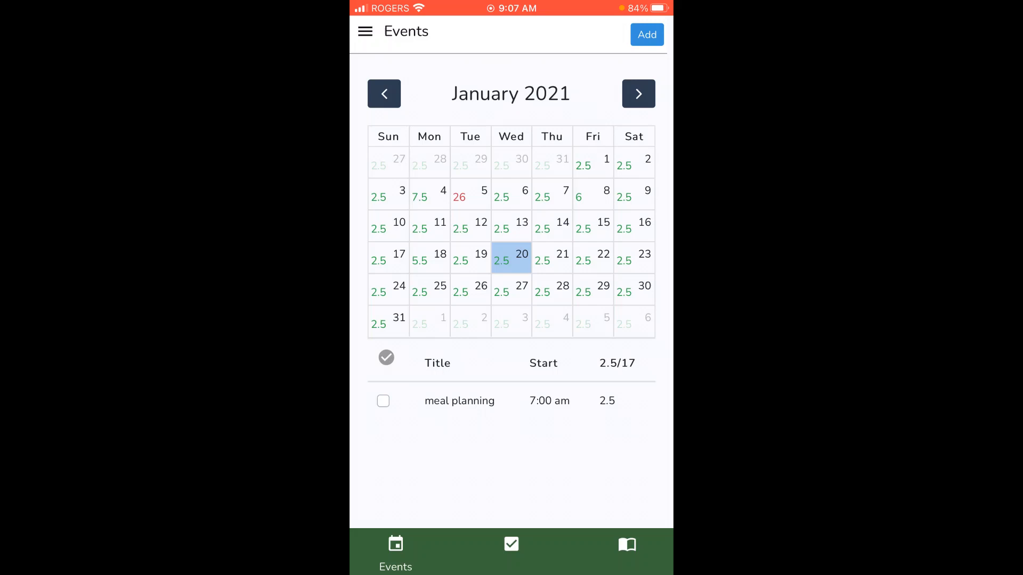
click(365, 31)
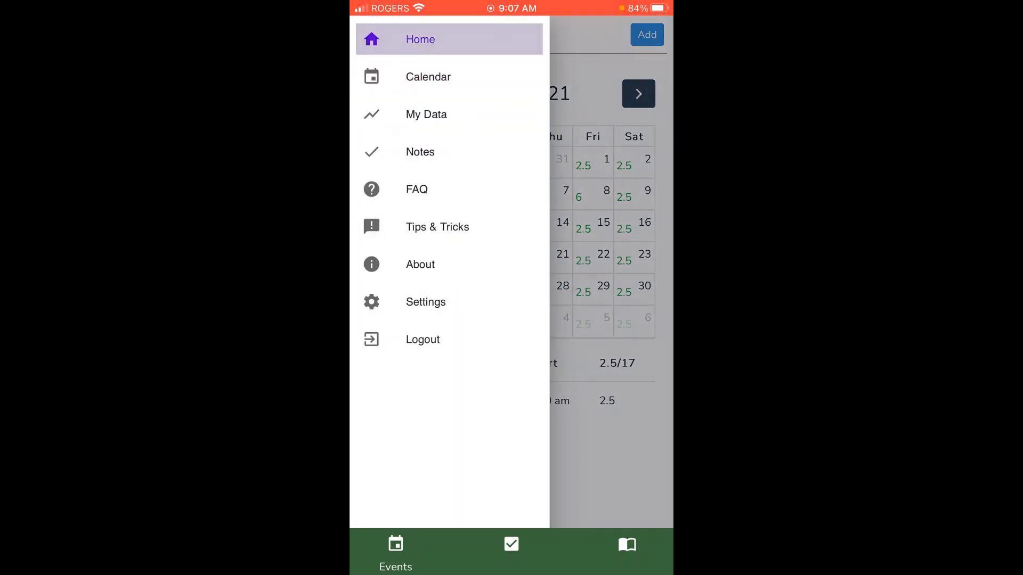
click(420, 40)
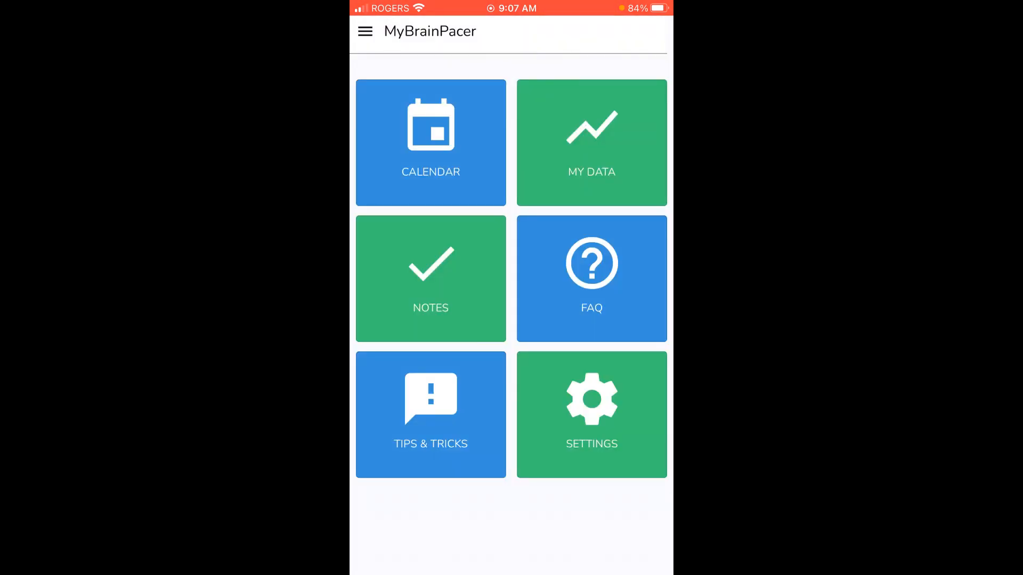
click(591, 141)
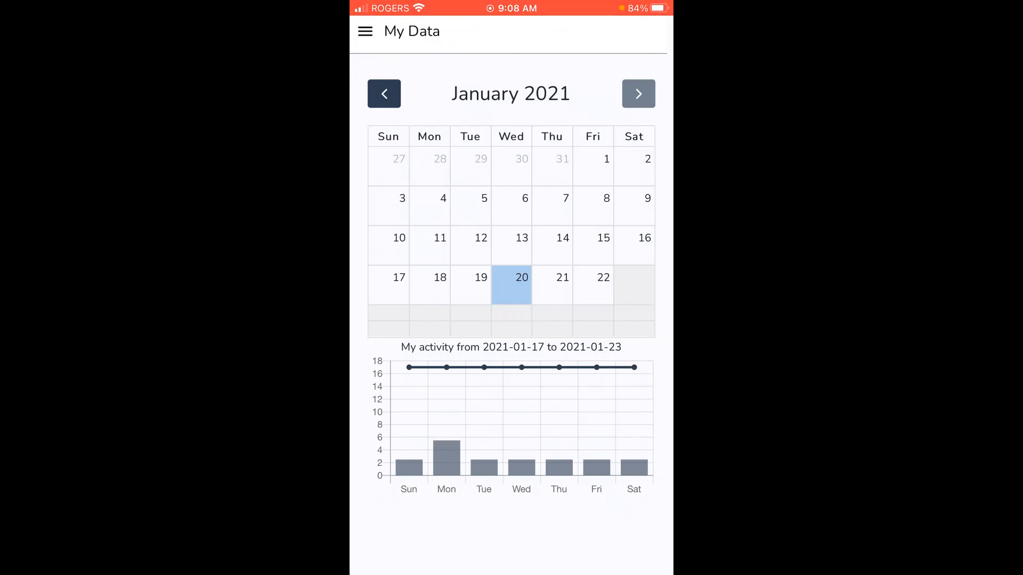
Visit the Notes page and then the Frequently Asked Questions via the navigation menu
click(365, 31)
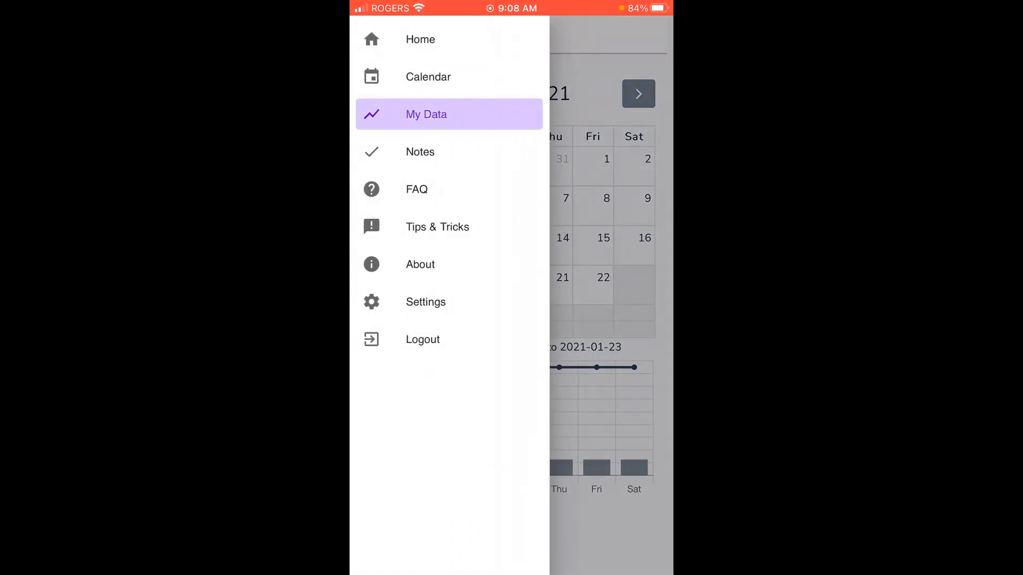
click(420, 152)
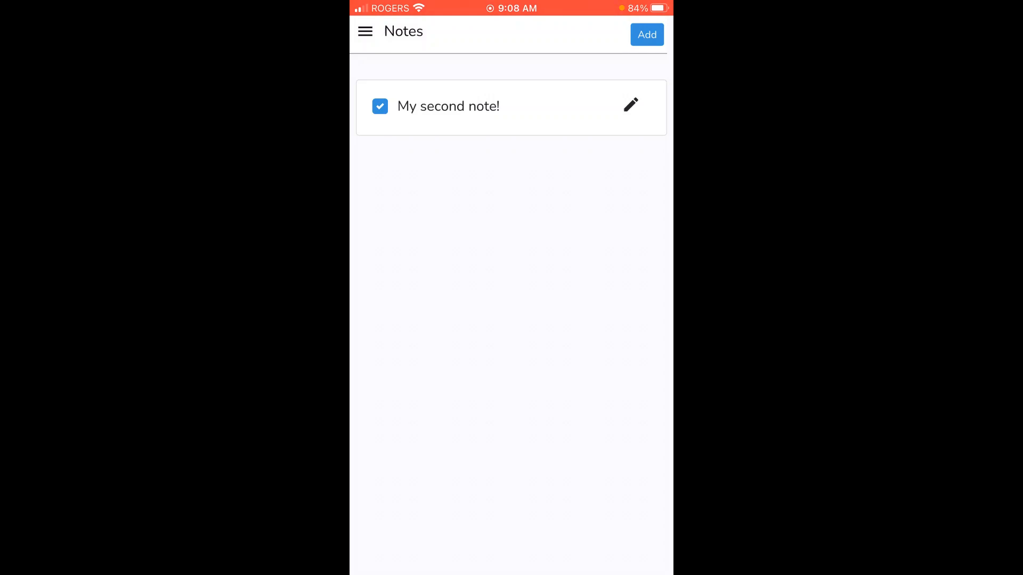
click(365, 31)
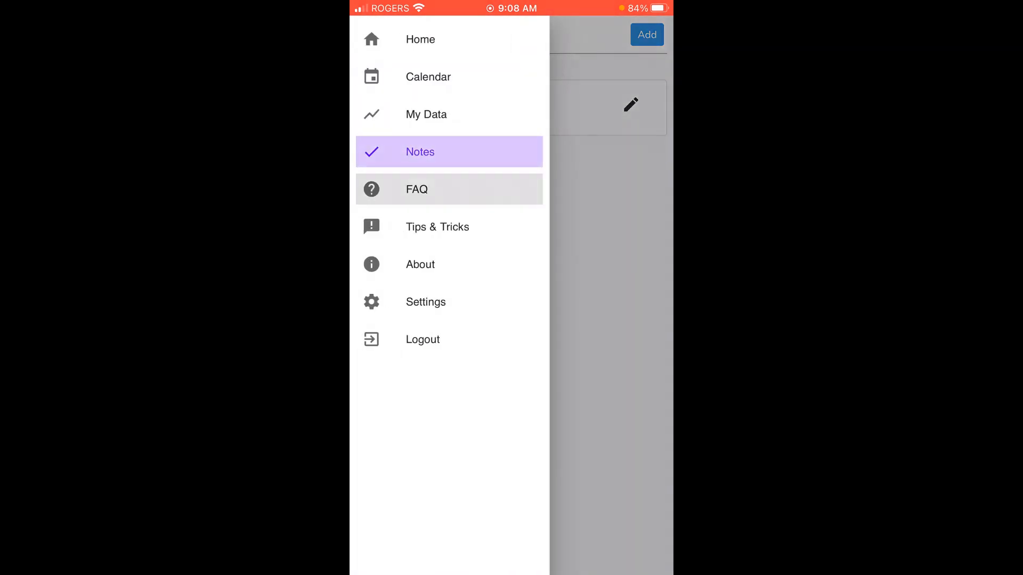
click(417, 190)
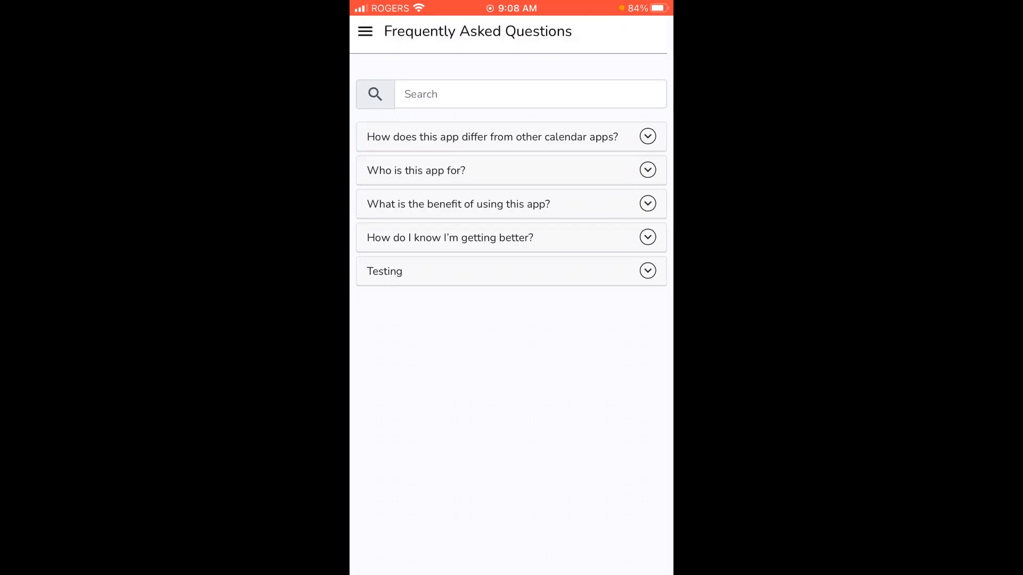
click(365, 30)
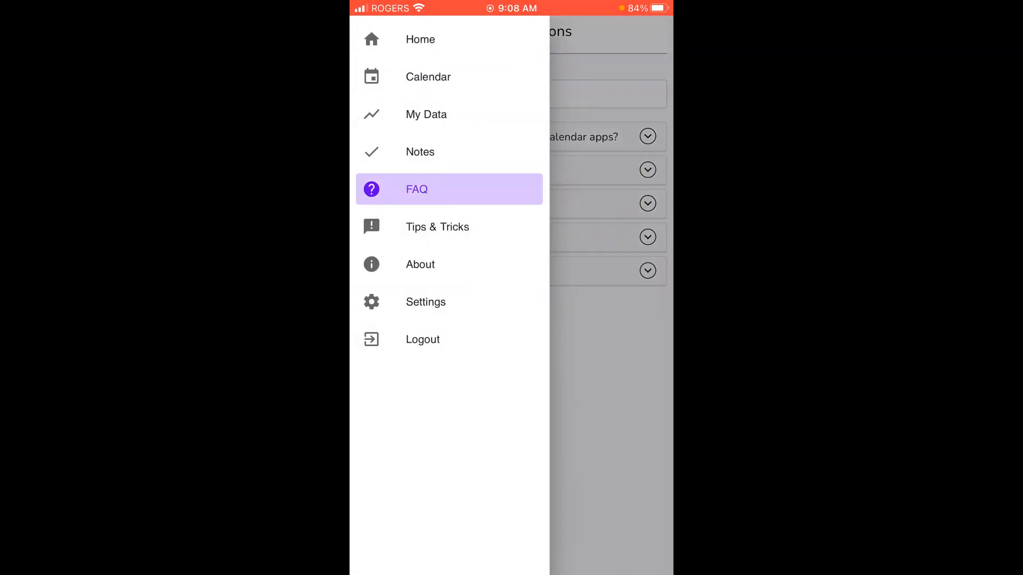
Return home and reach the calendar's blank New Event form for Jan 20, 2021
click(437, 226)
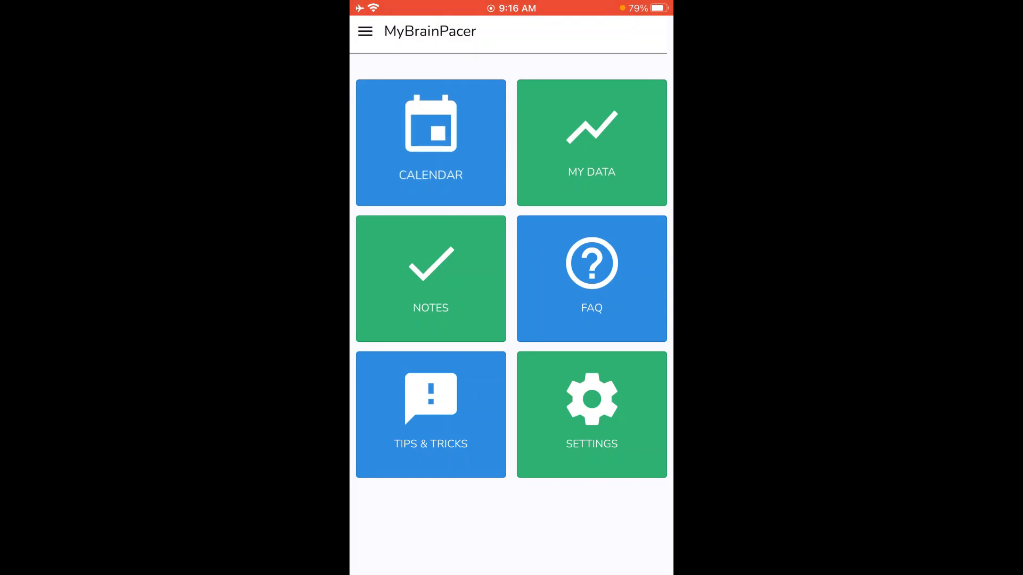
click(431, 143)
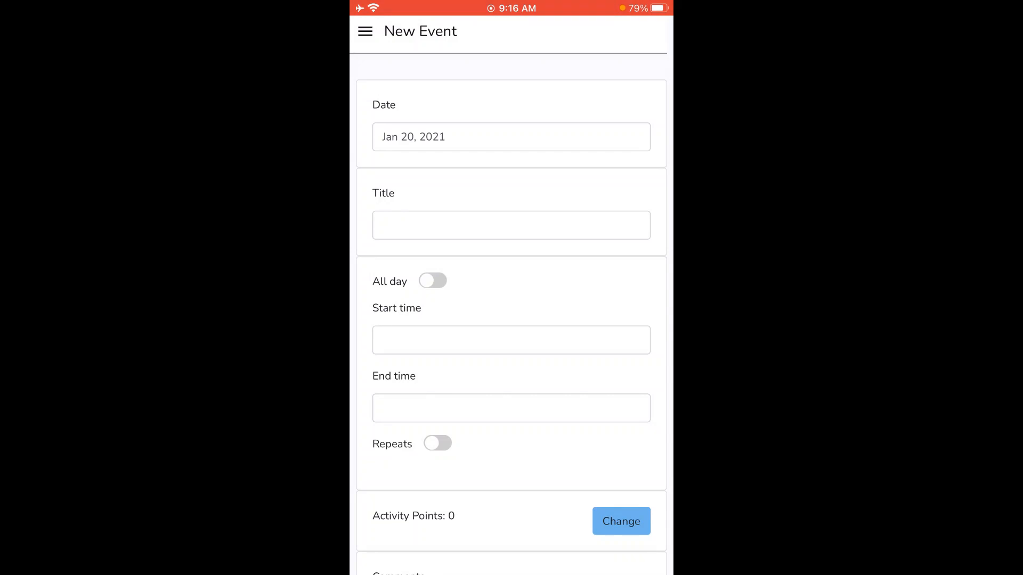
Title the event 'using computer (half hour)' and set it to run 10:00 AM to 10:30 AM
click(510, 225)
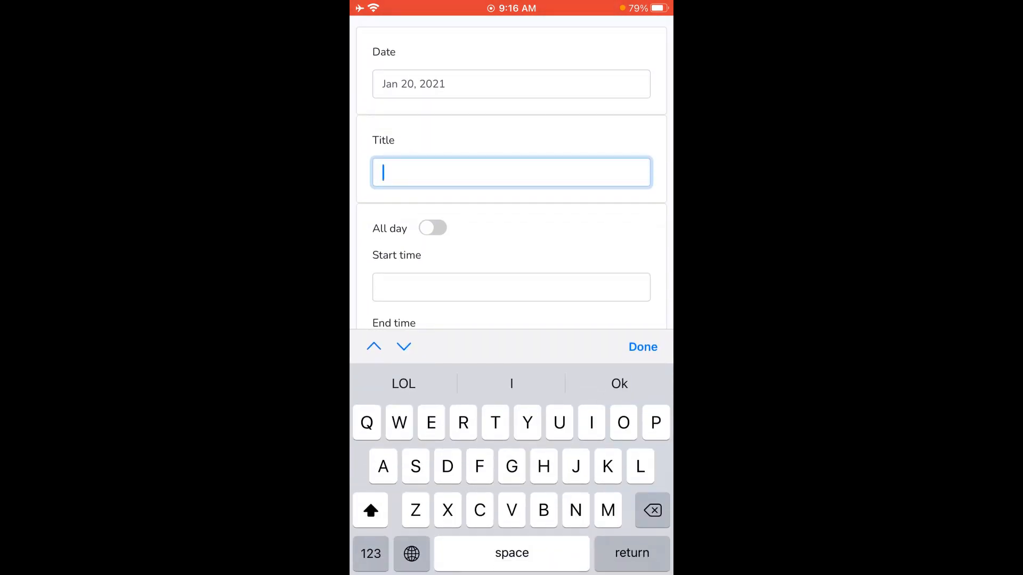
text(Using computer (half hour)
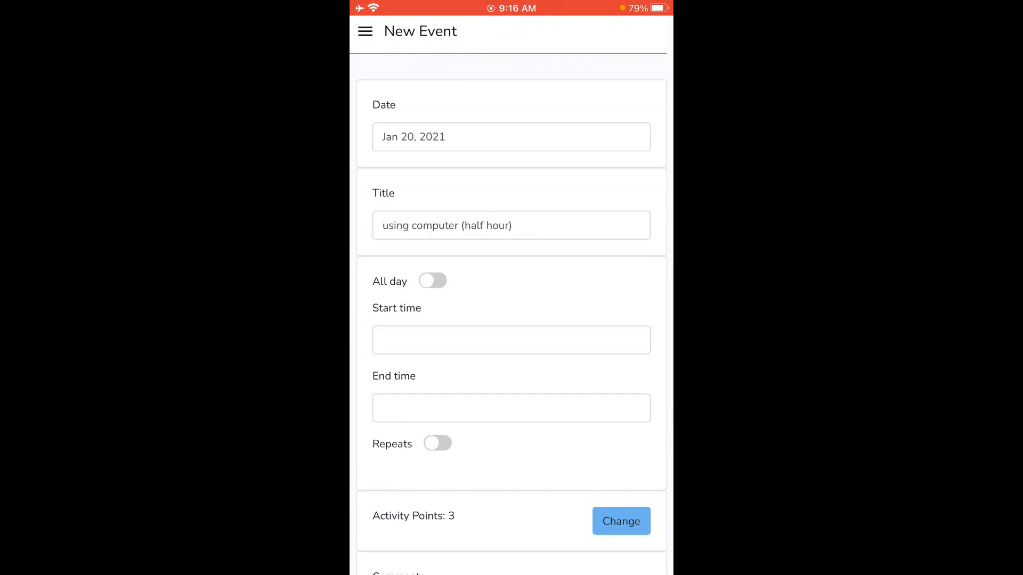
scroll(down, 3)
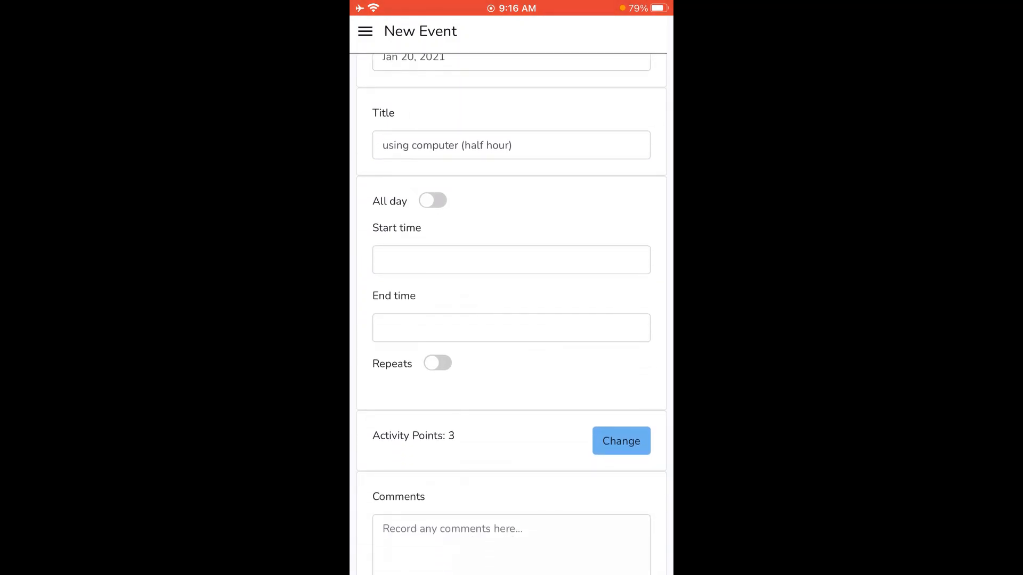
click(511, 260)
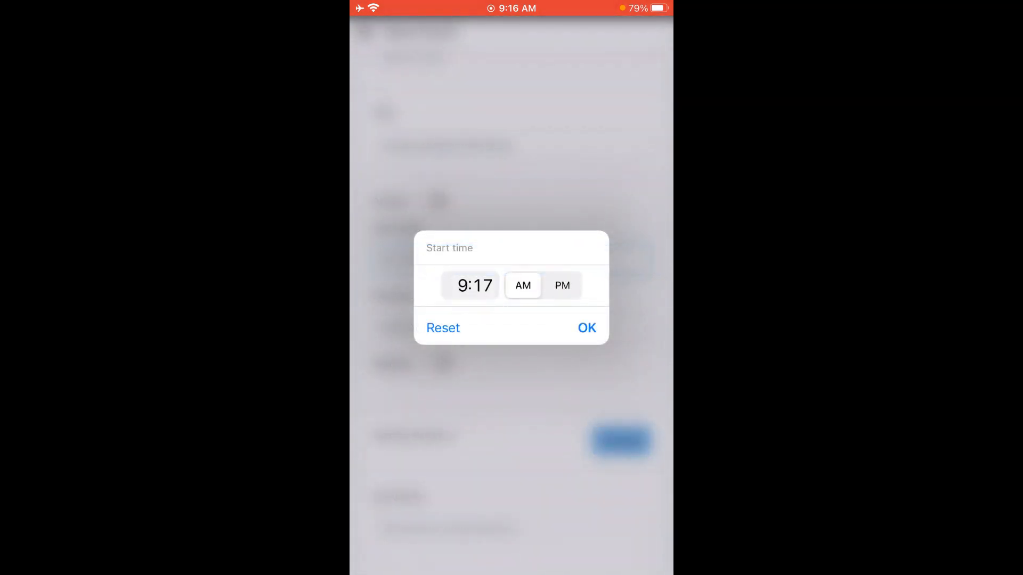
click(470, 286)
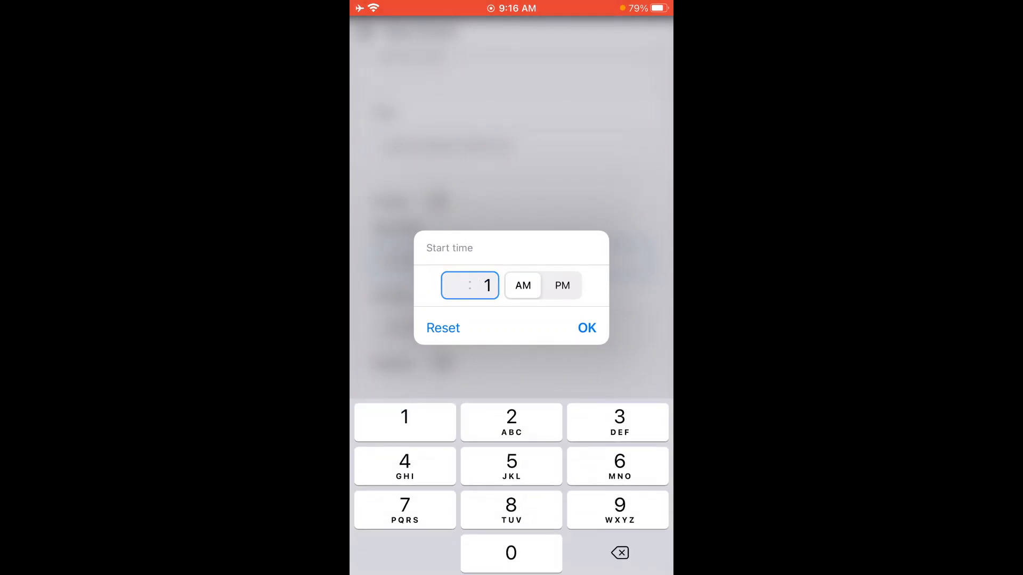
click(586, 327)
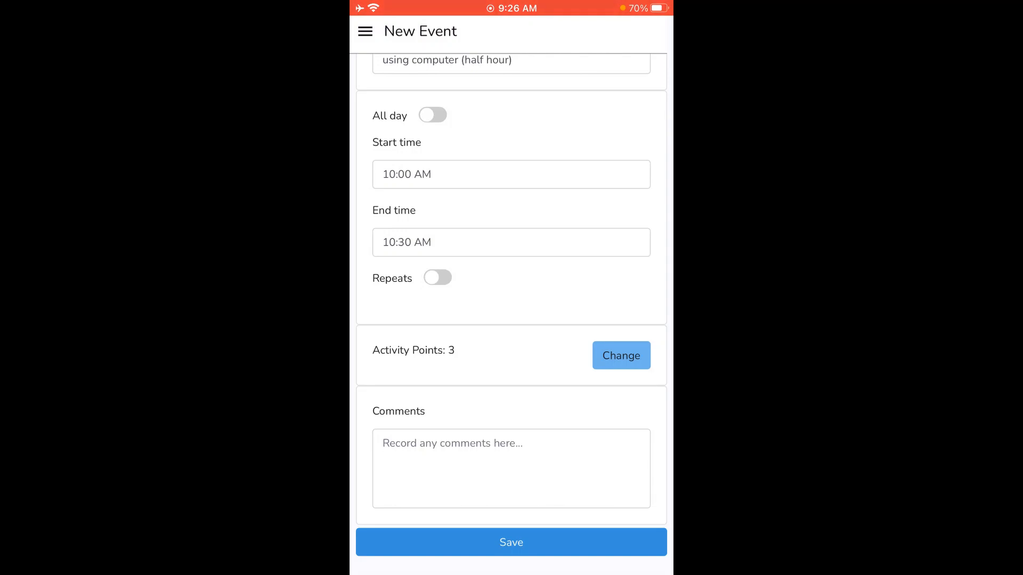
Set difficulty 6 and symptom aggravation 8 for 3.5 activity points, then save the event
click(620, 356)
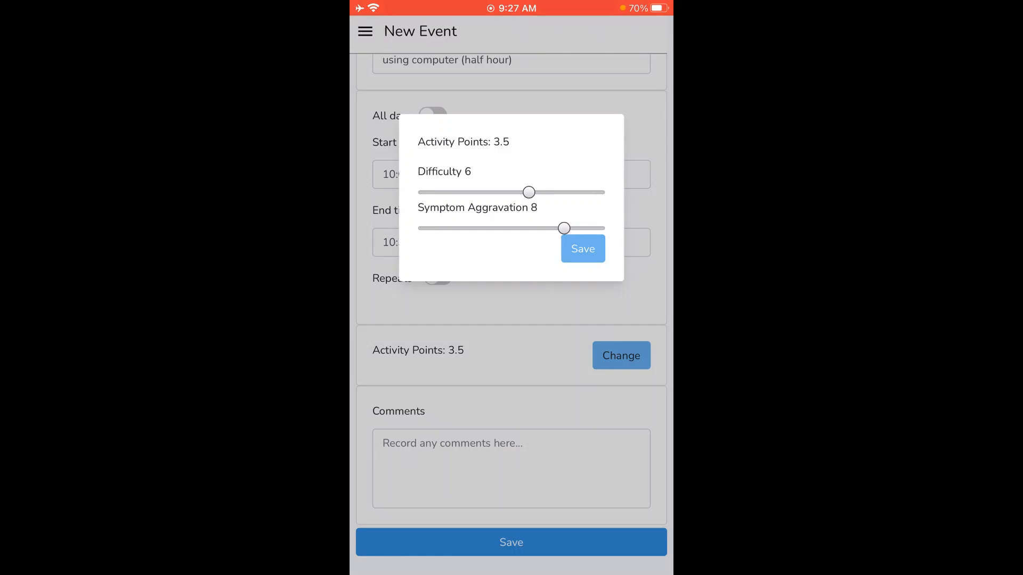
click(581, 248)
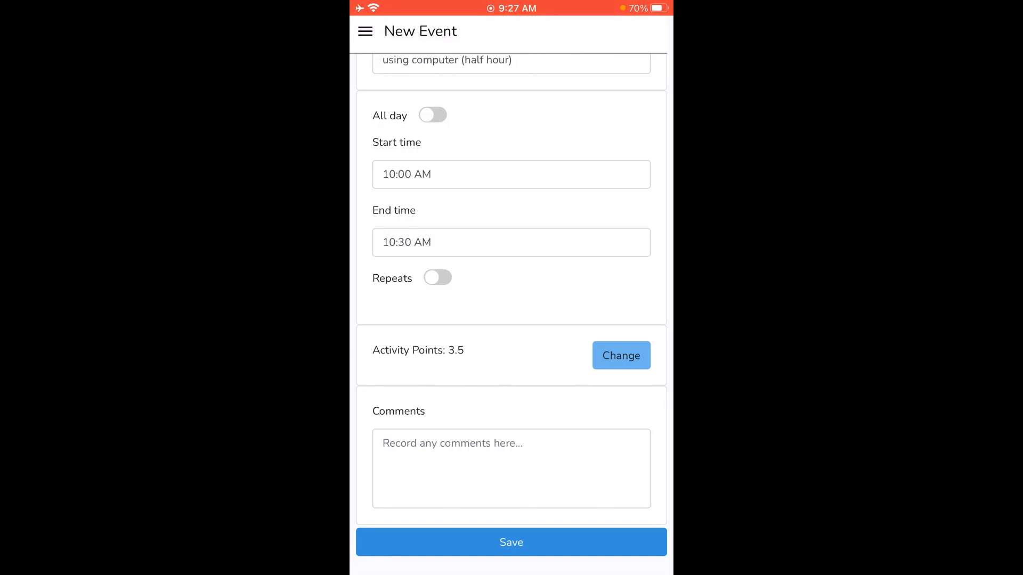
click(511, 543)
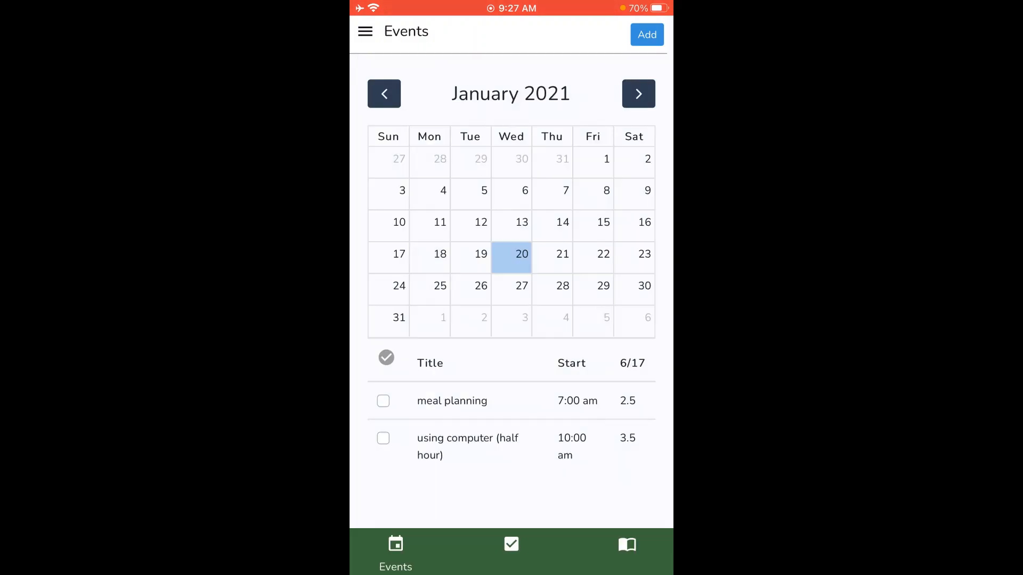
Tick the Jan 20 'using computer (half hour)' event complete and reopen it for editing
click(385, 357)
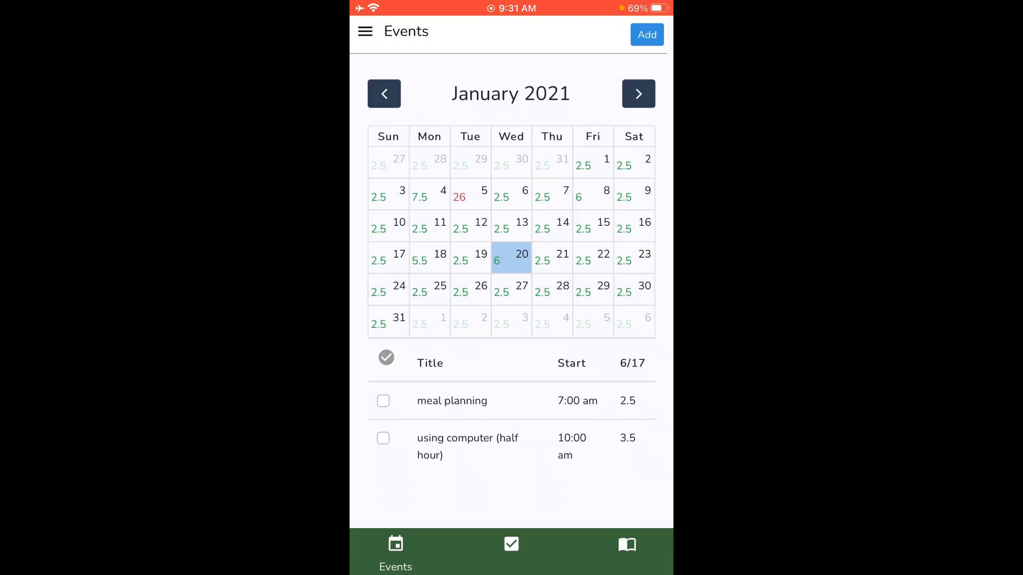
click(383, 438)
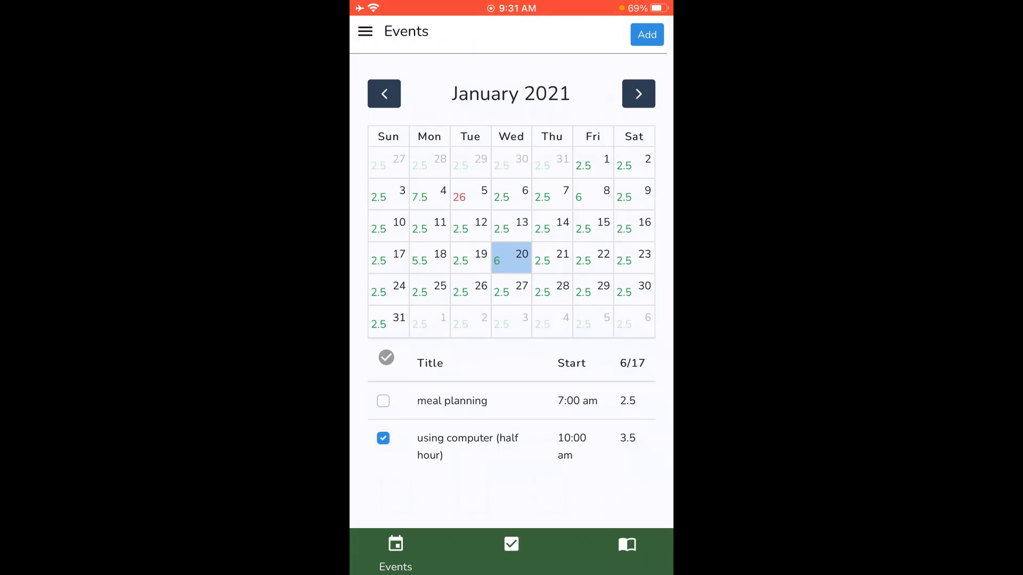
click(467, 447)
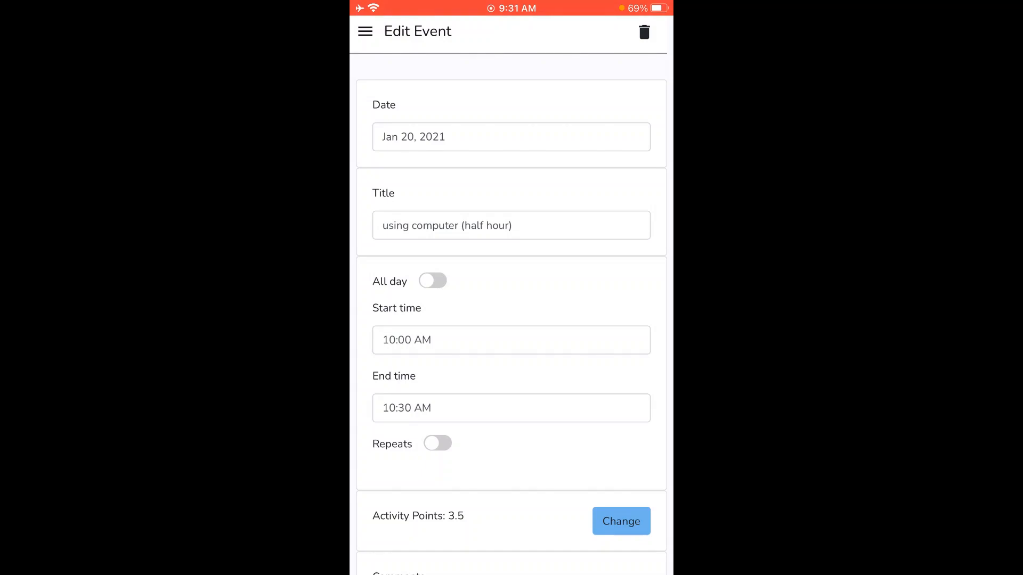
Log a headache at intensity 7 on the completed event and save it back to the calendar
scroll(down, 3)
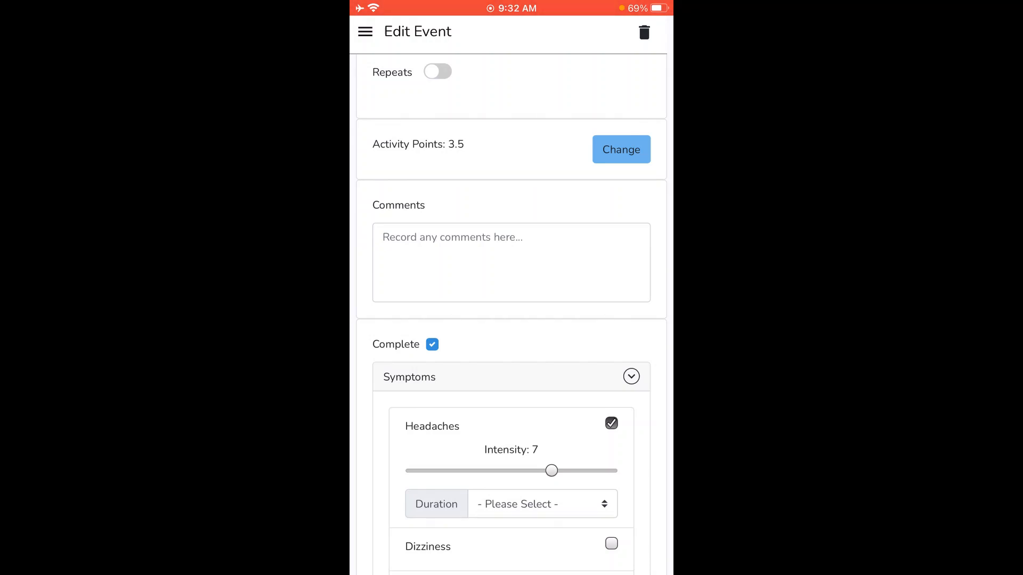
click(541, 504)
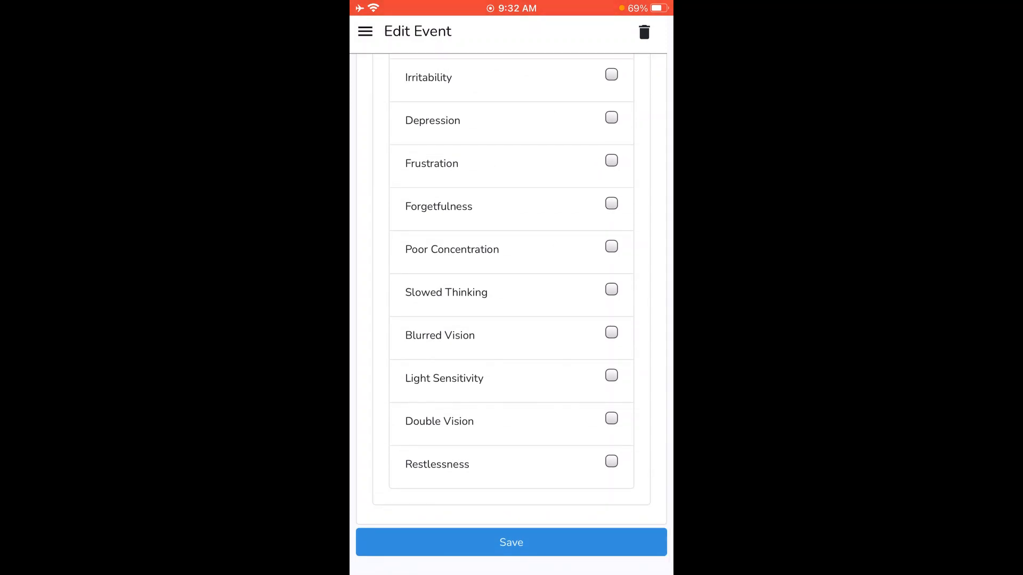
click(511, 543)
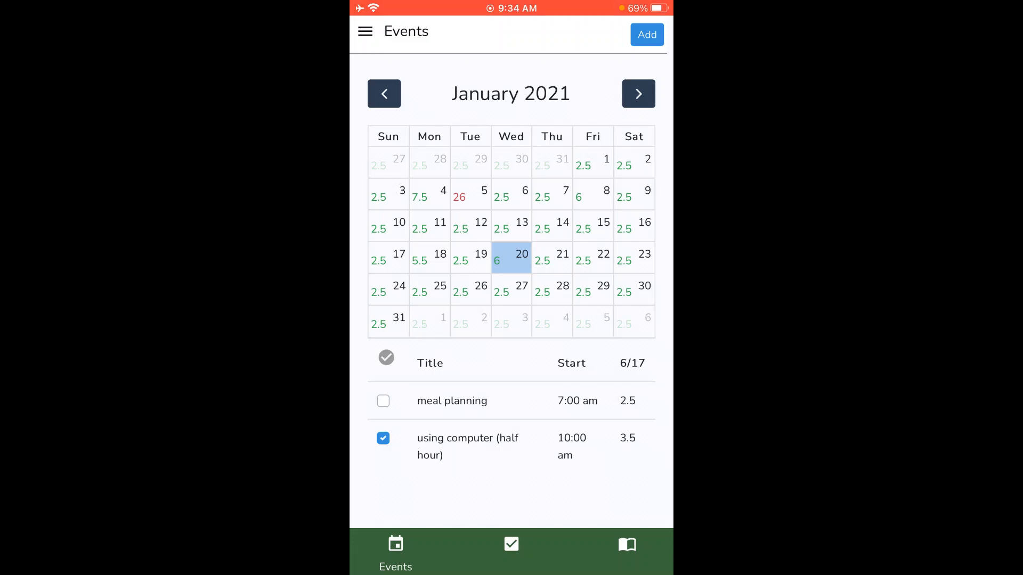
Start a new Jan 20 event titled 'Washing the car'
click(646, 34)
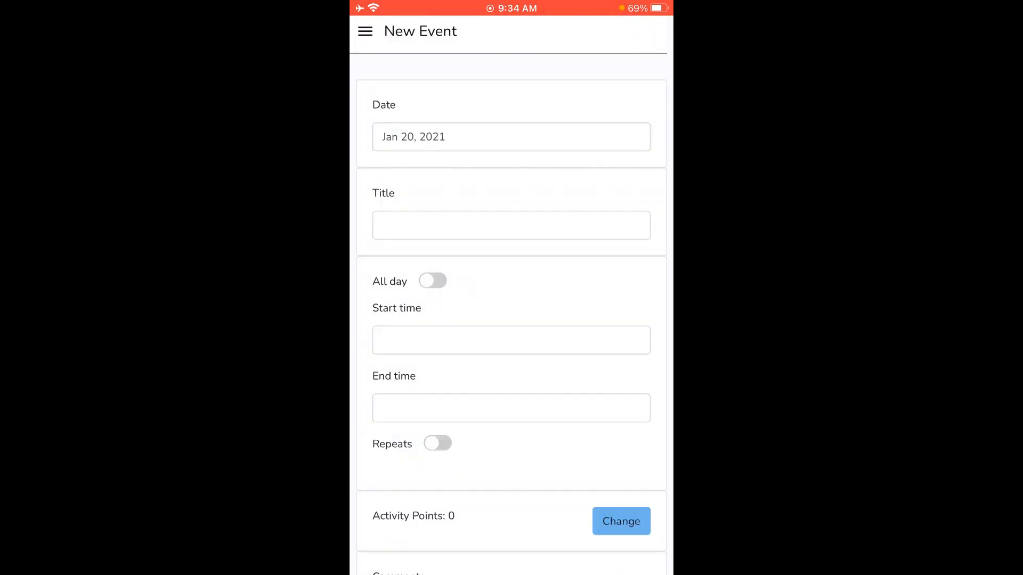
click(510, 225)
text(Washing the ca)
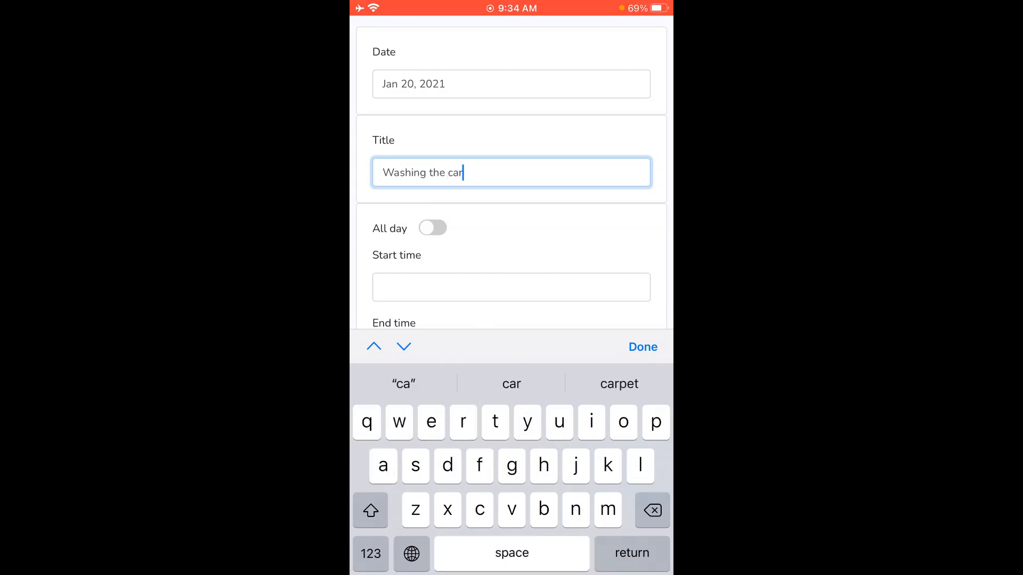
text(r)
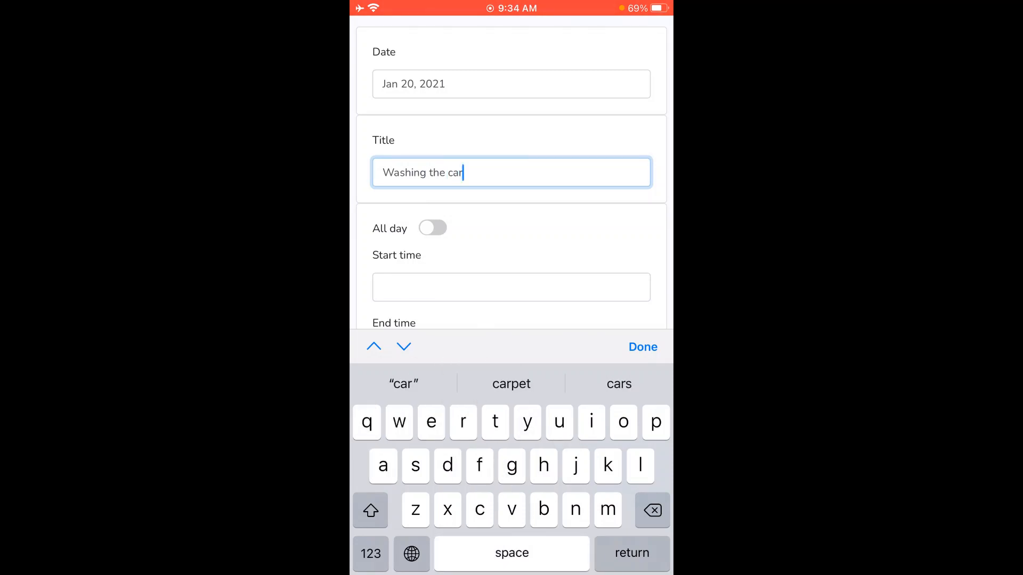
Set the event to run from 2:00 PM to 3:00 PM
click(510, 287)
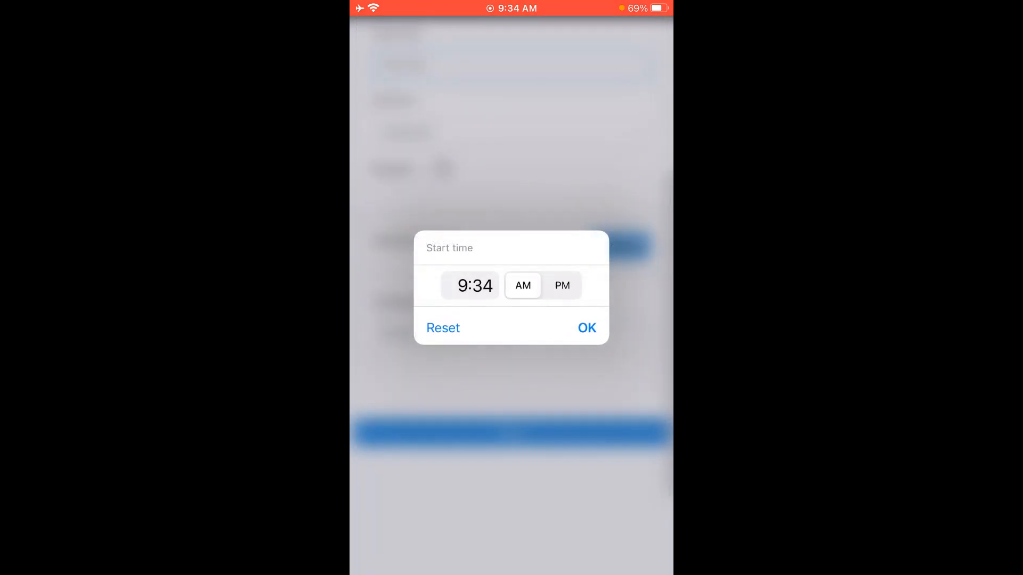
click(470, 286)
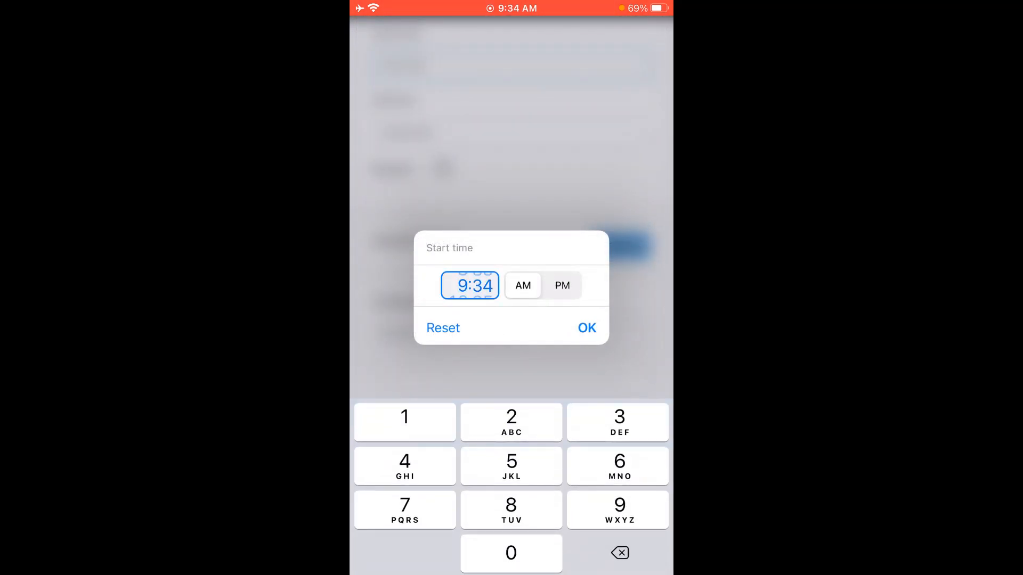
click(510, 417)
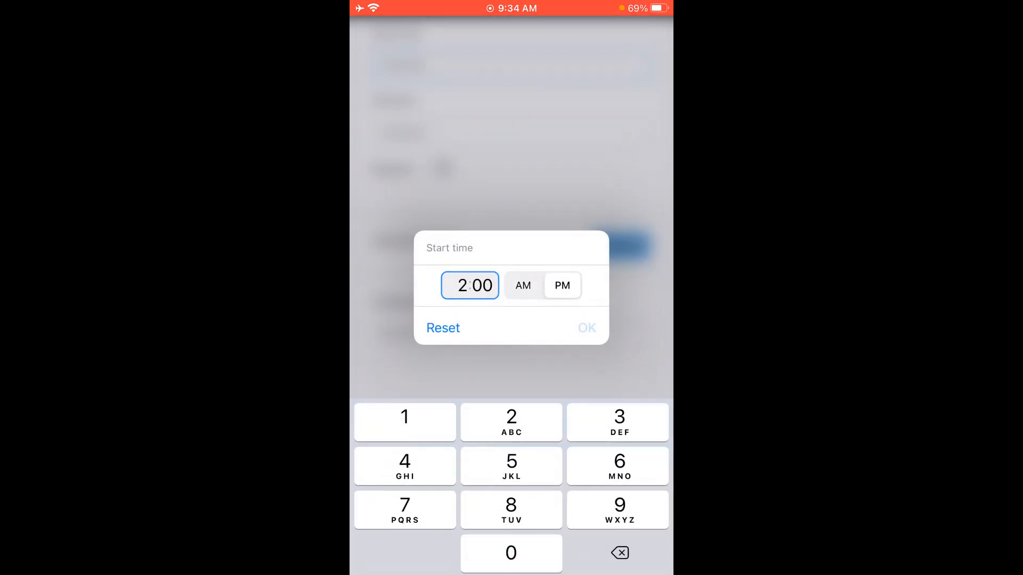
click(585, 327)
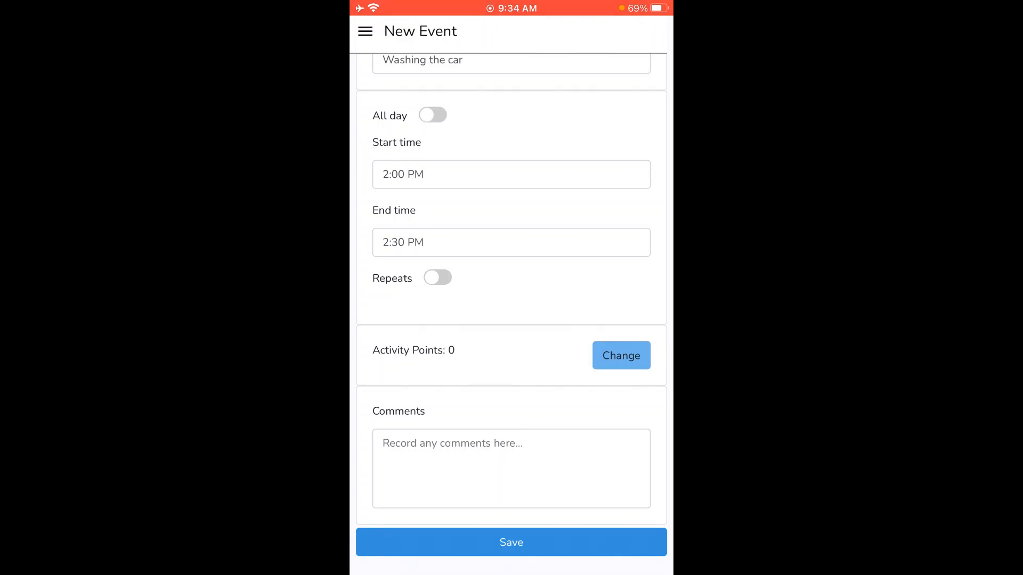
click(510, 242)
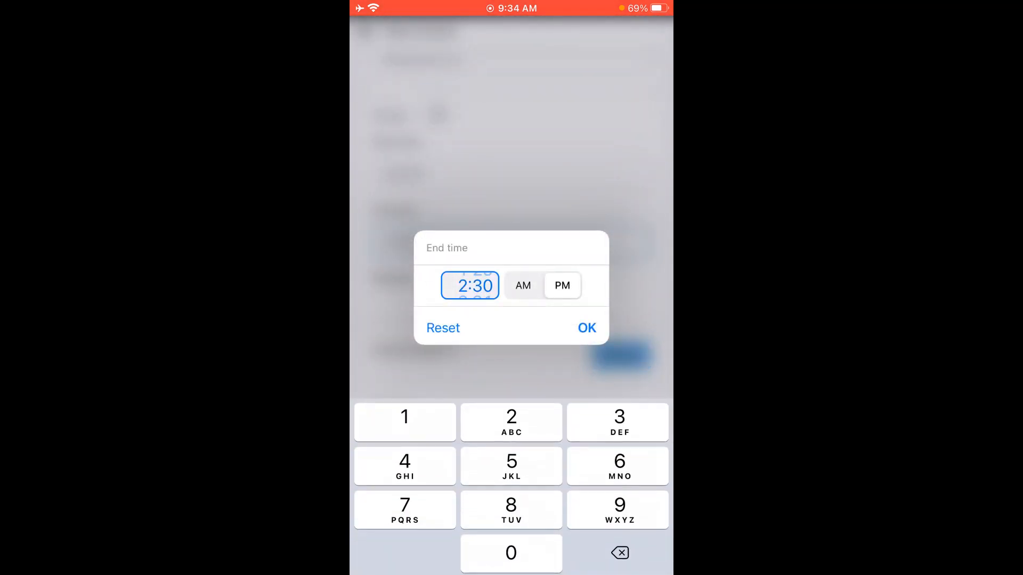
click(585, 327)
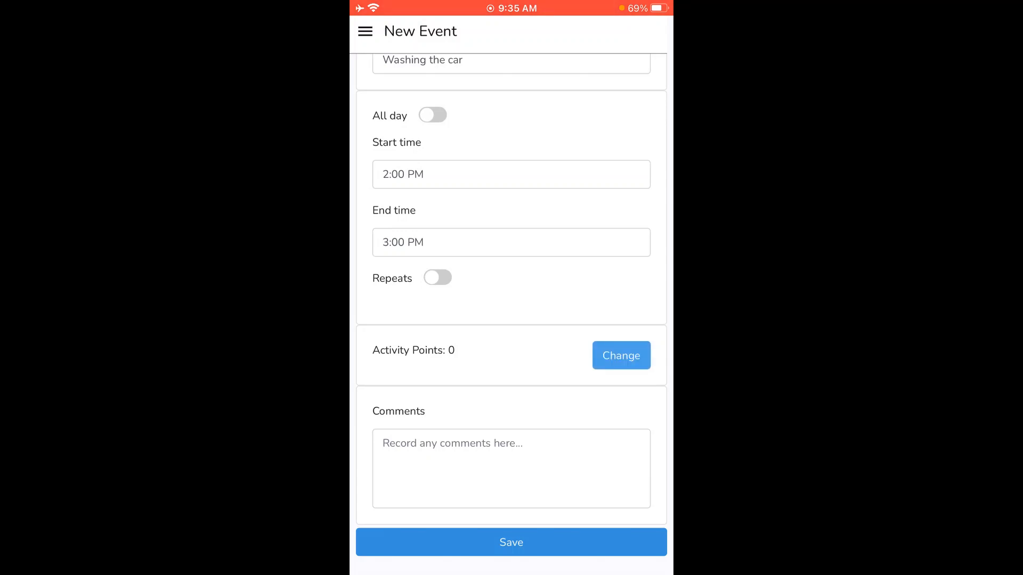
Set difficulty 3 and symptom aggravation 10, giving 3.25 activity points
click(620, 356)
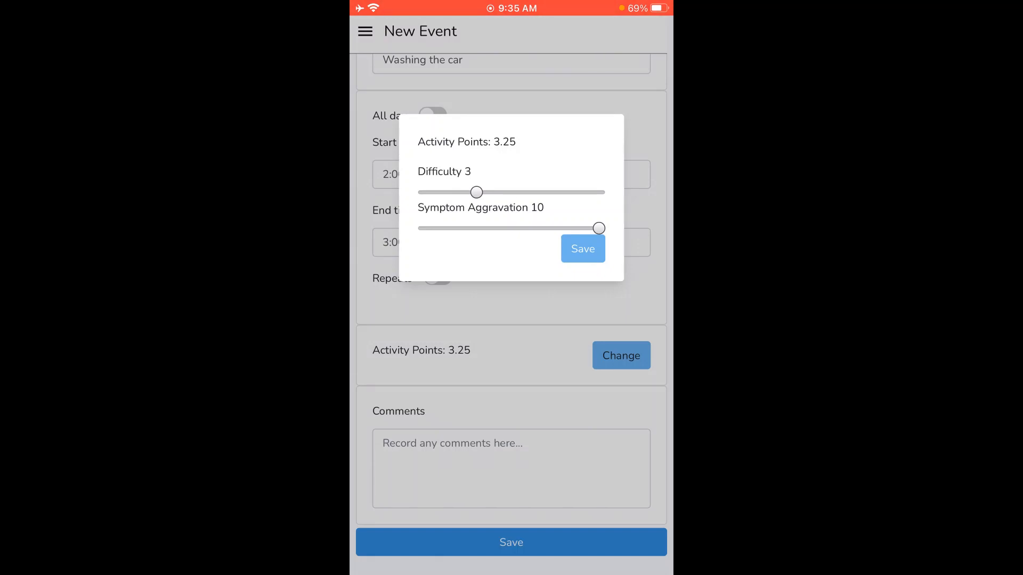
click(581, 248)
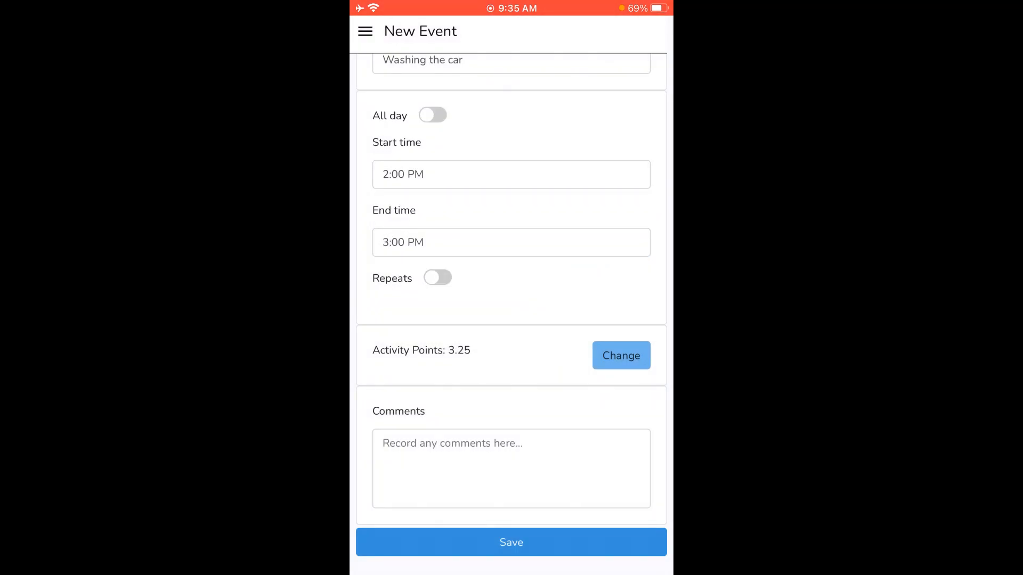
Save the 'Washing the car' event and return to the home menu
click(511, 543)
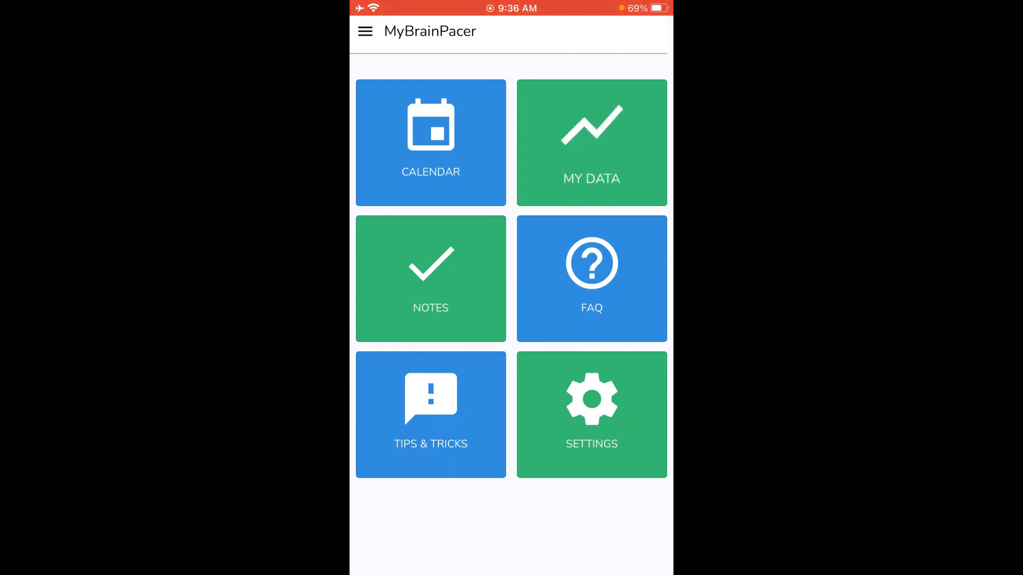
click(592, 143)
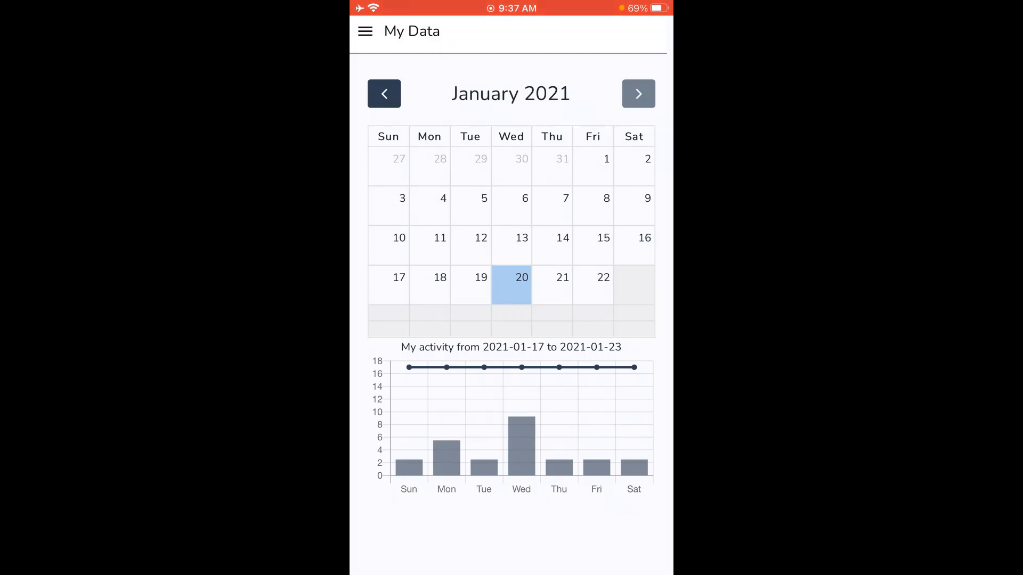
click(366, 31)
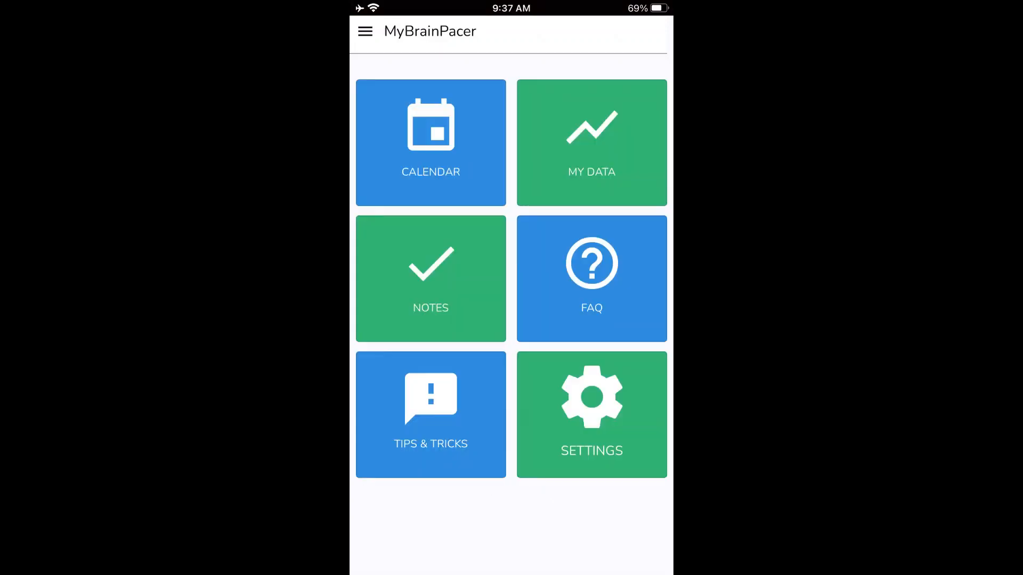